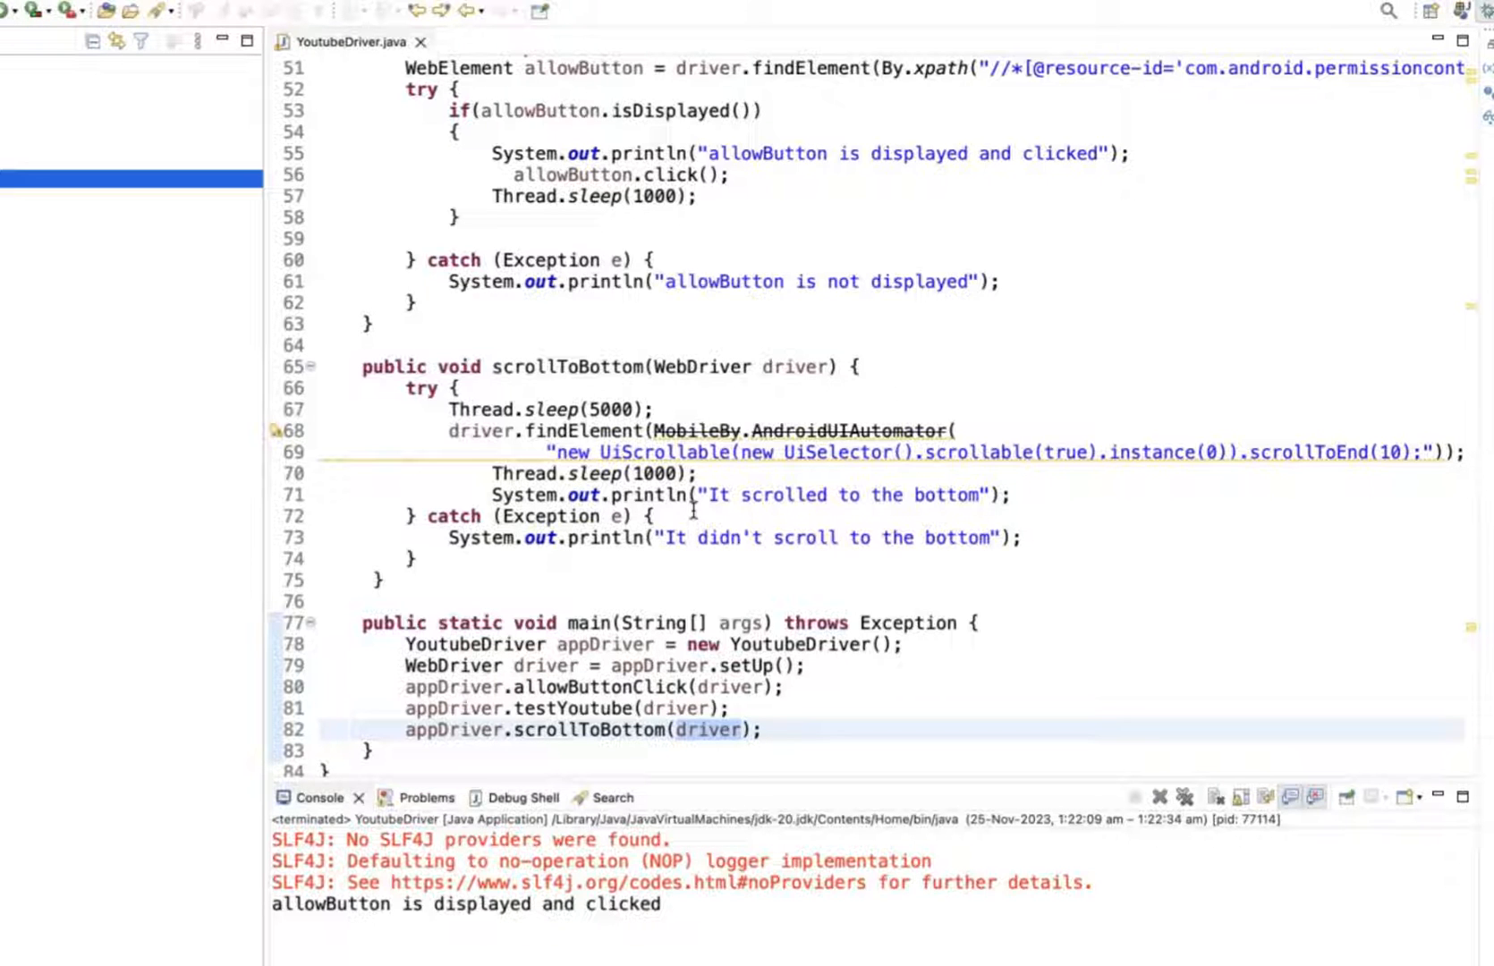
mouse_move(506, 370)
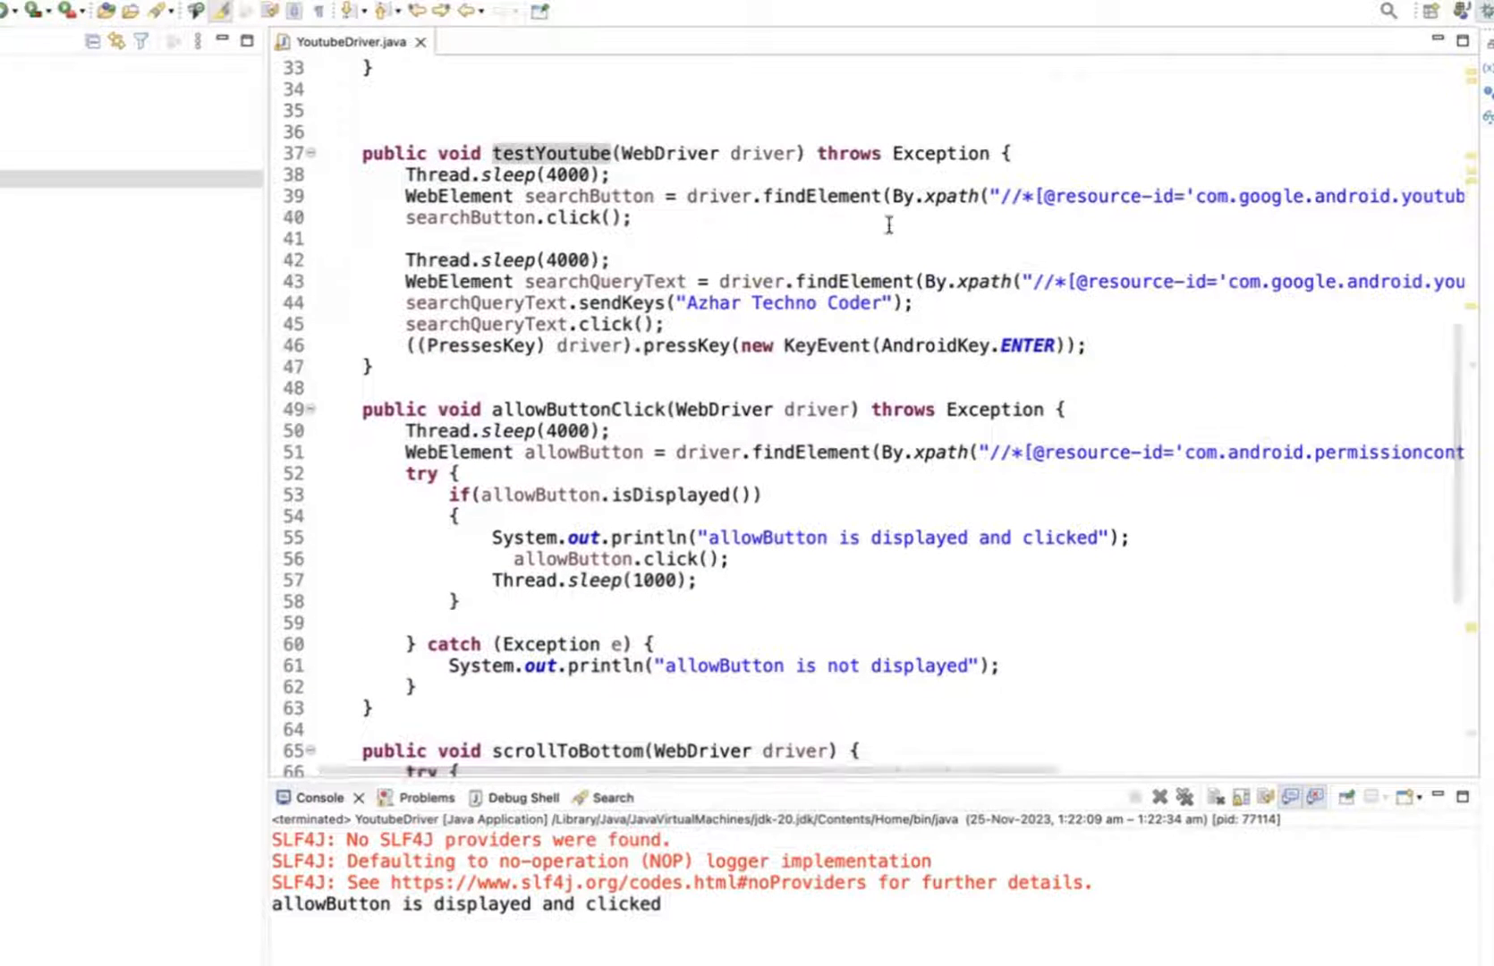
Review the searchButton usages in YoutubeDriver and launch it via Run As > Java Application.
double_click(588, 197)
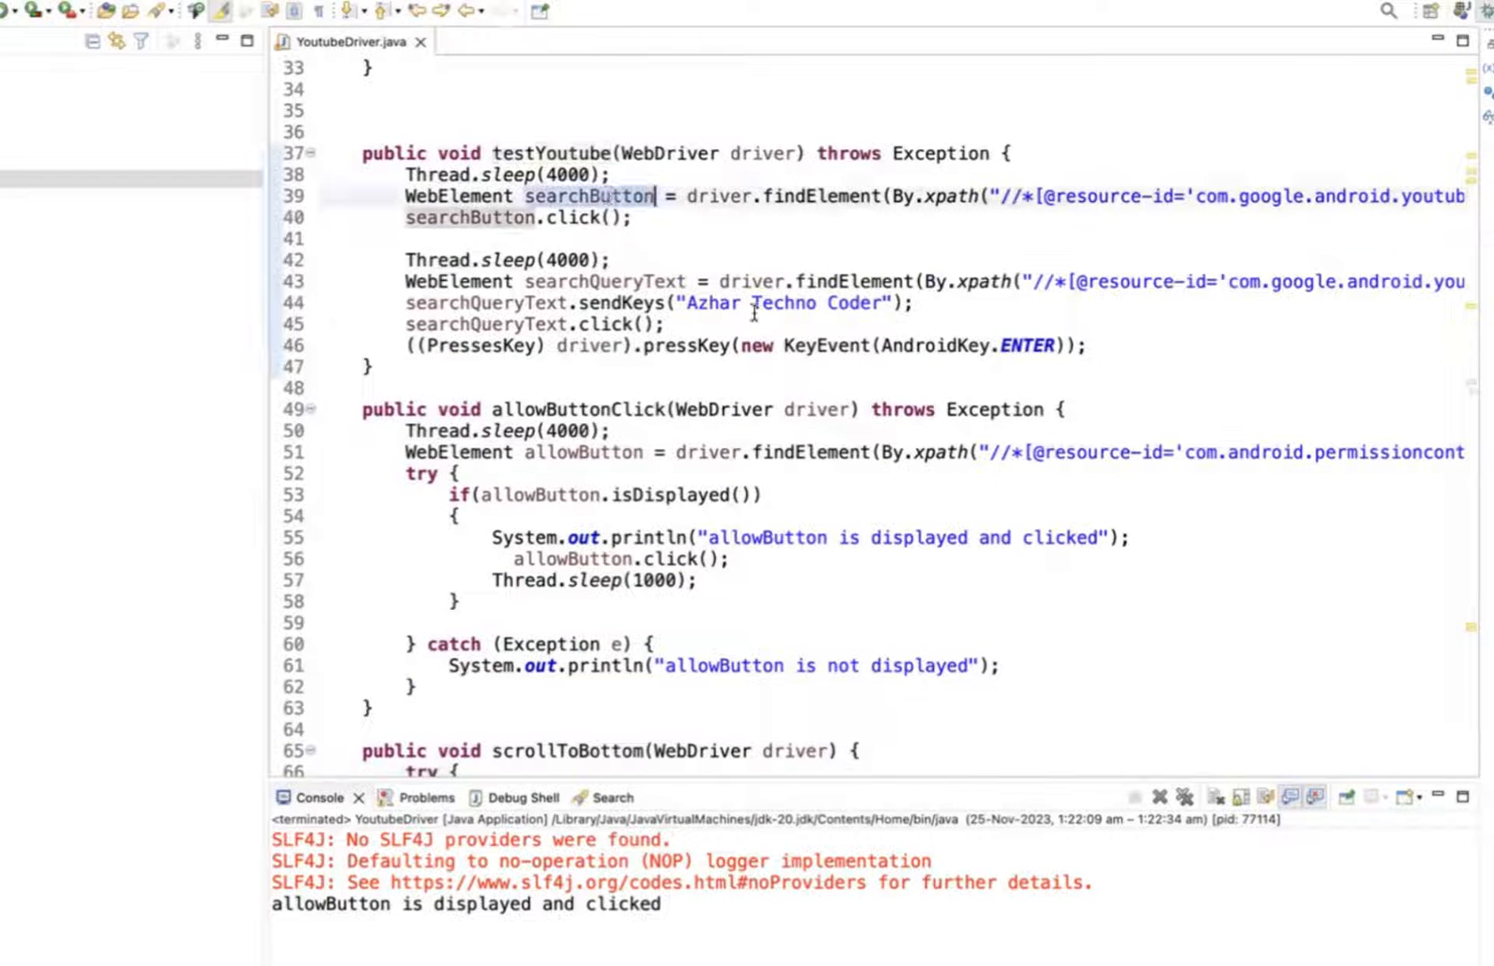
scroll("down", 3)
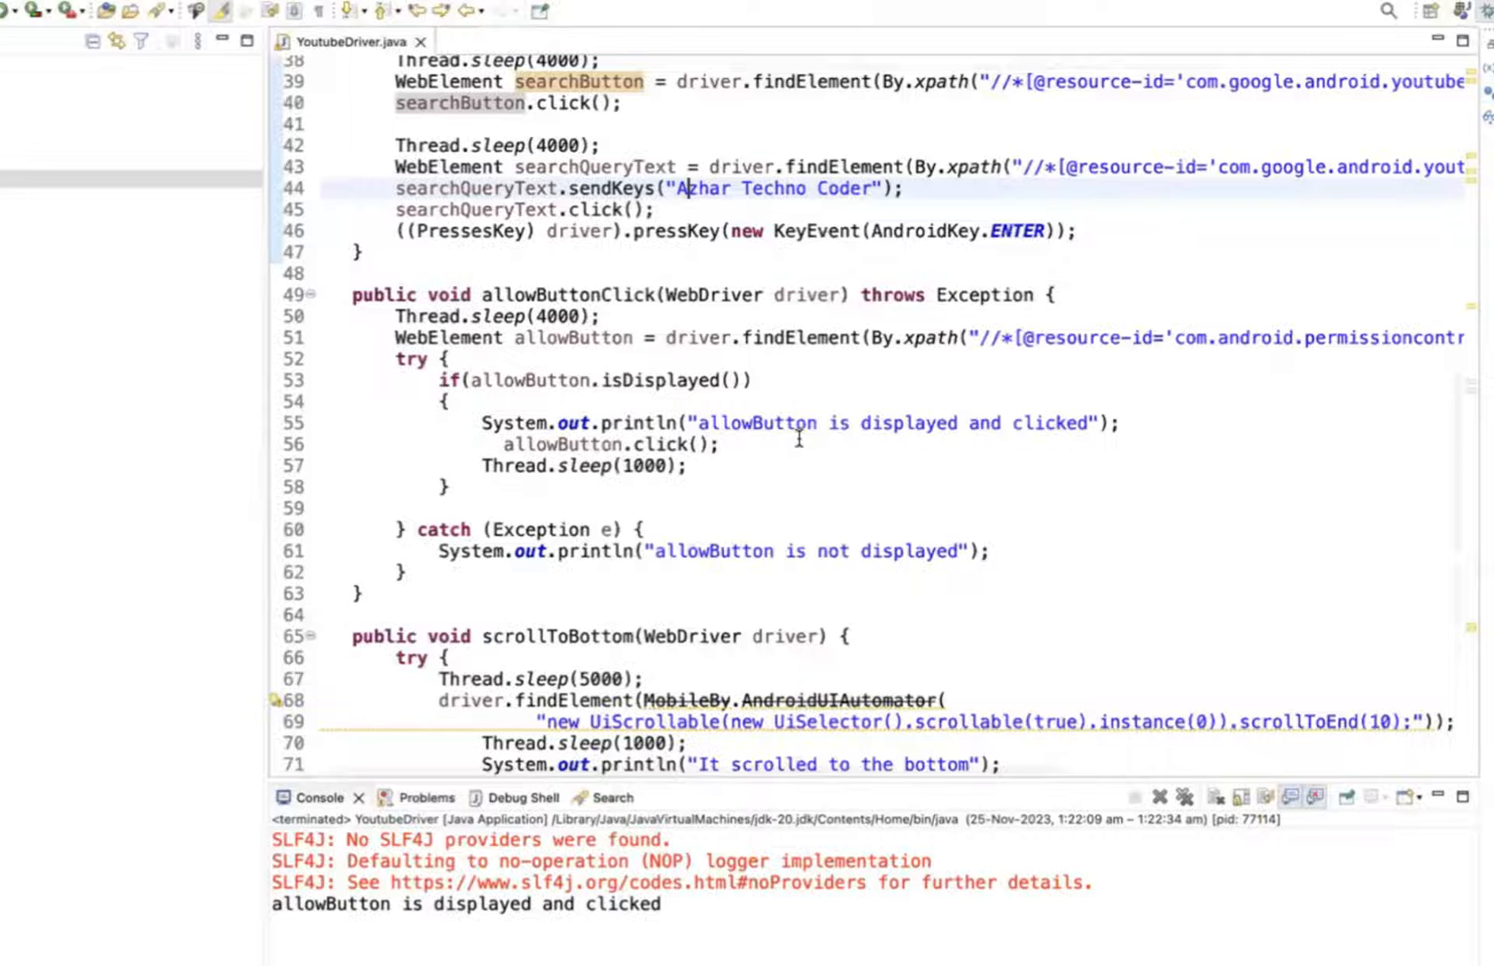
scroll("down", 3)
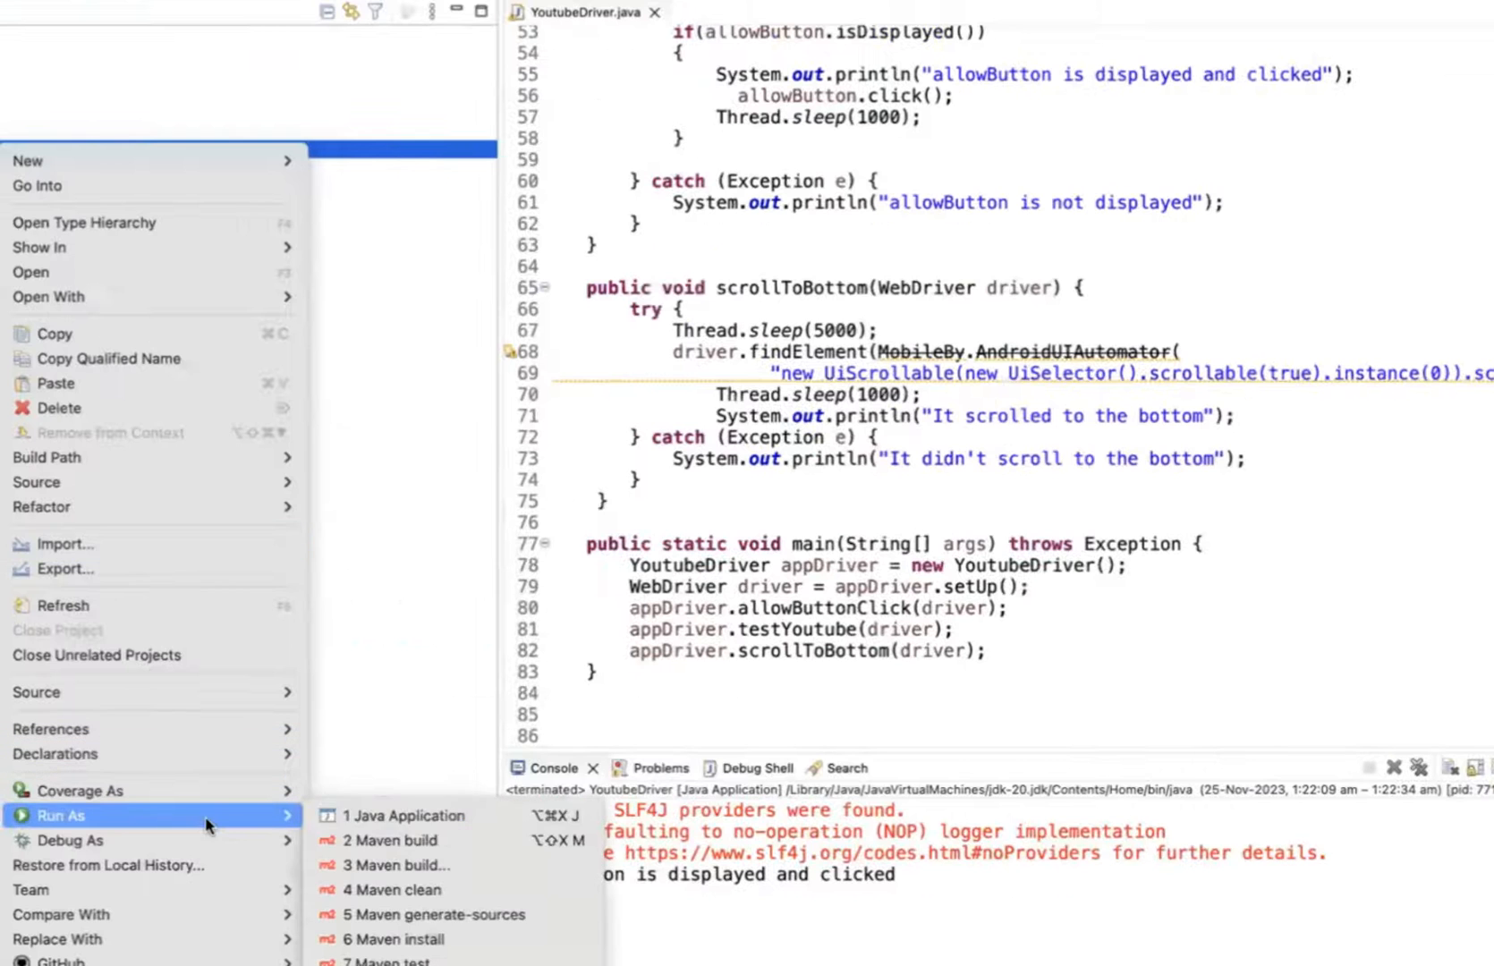
left_click(402, 814)
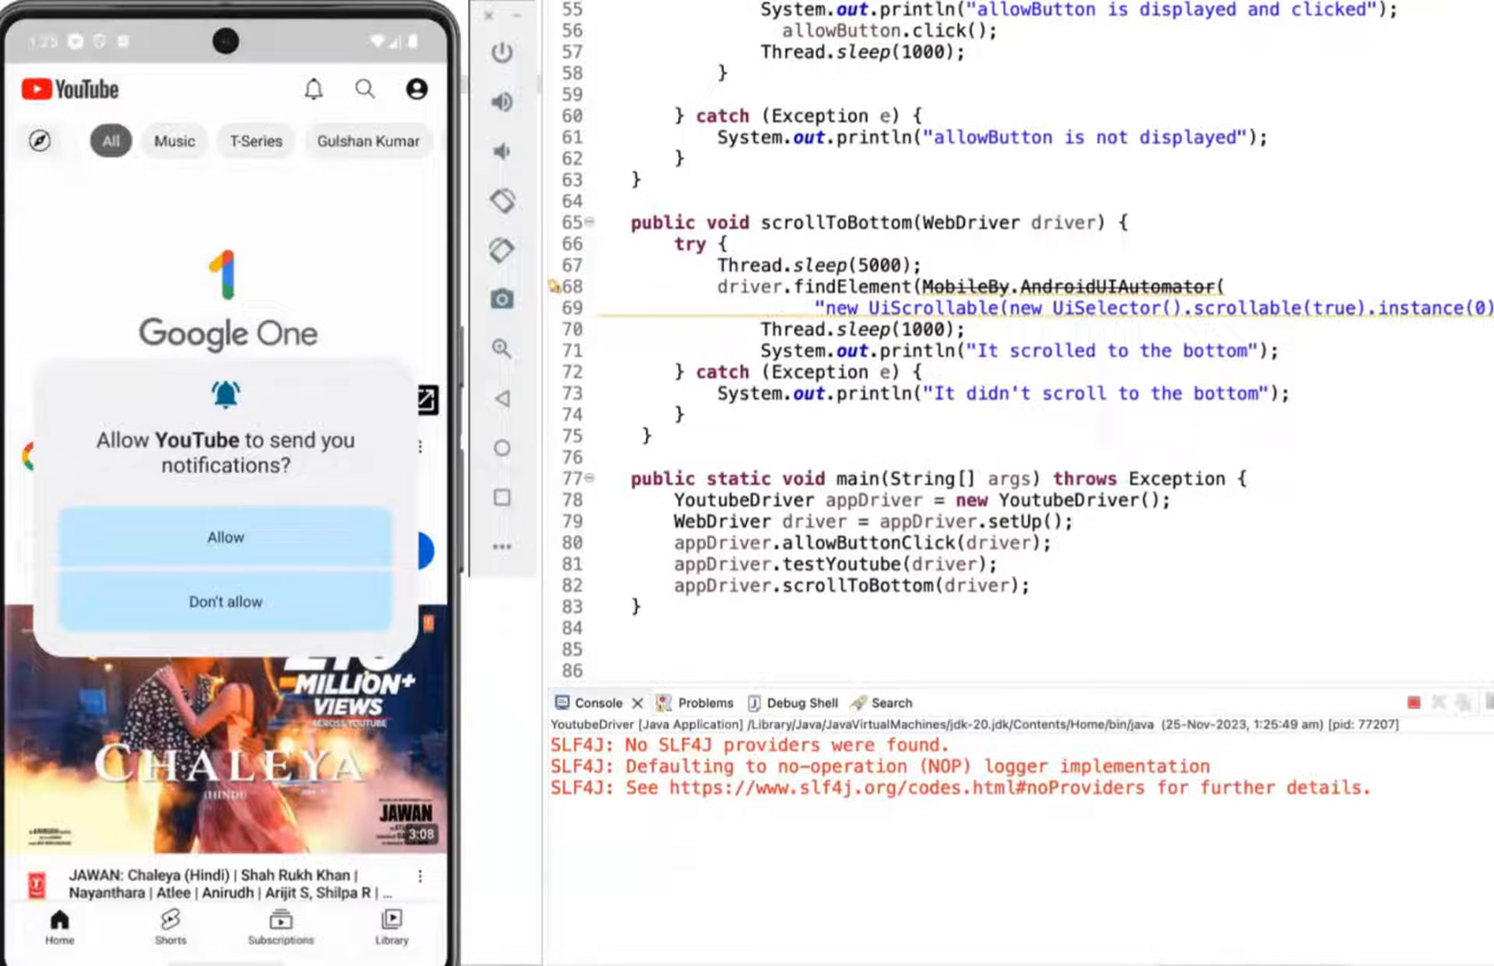
Allow YouTube notifications on the emulator and begin the search for Azhar Techno Coder.
left_click(225, 537)
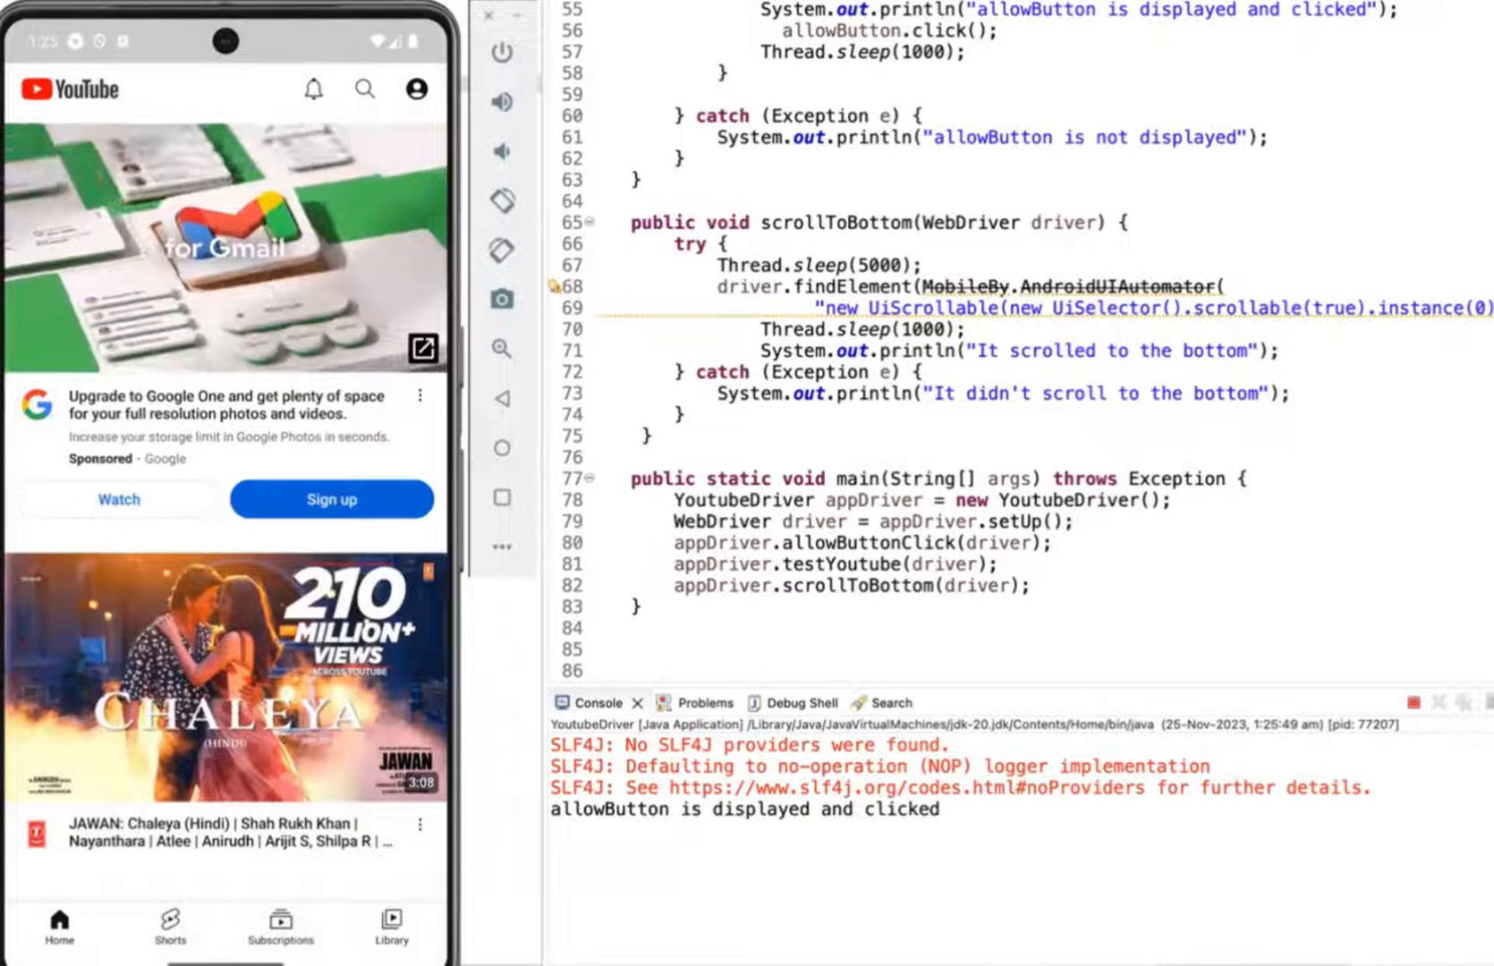
left_click(363, 90)
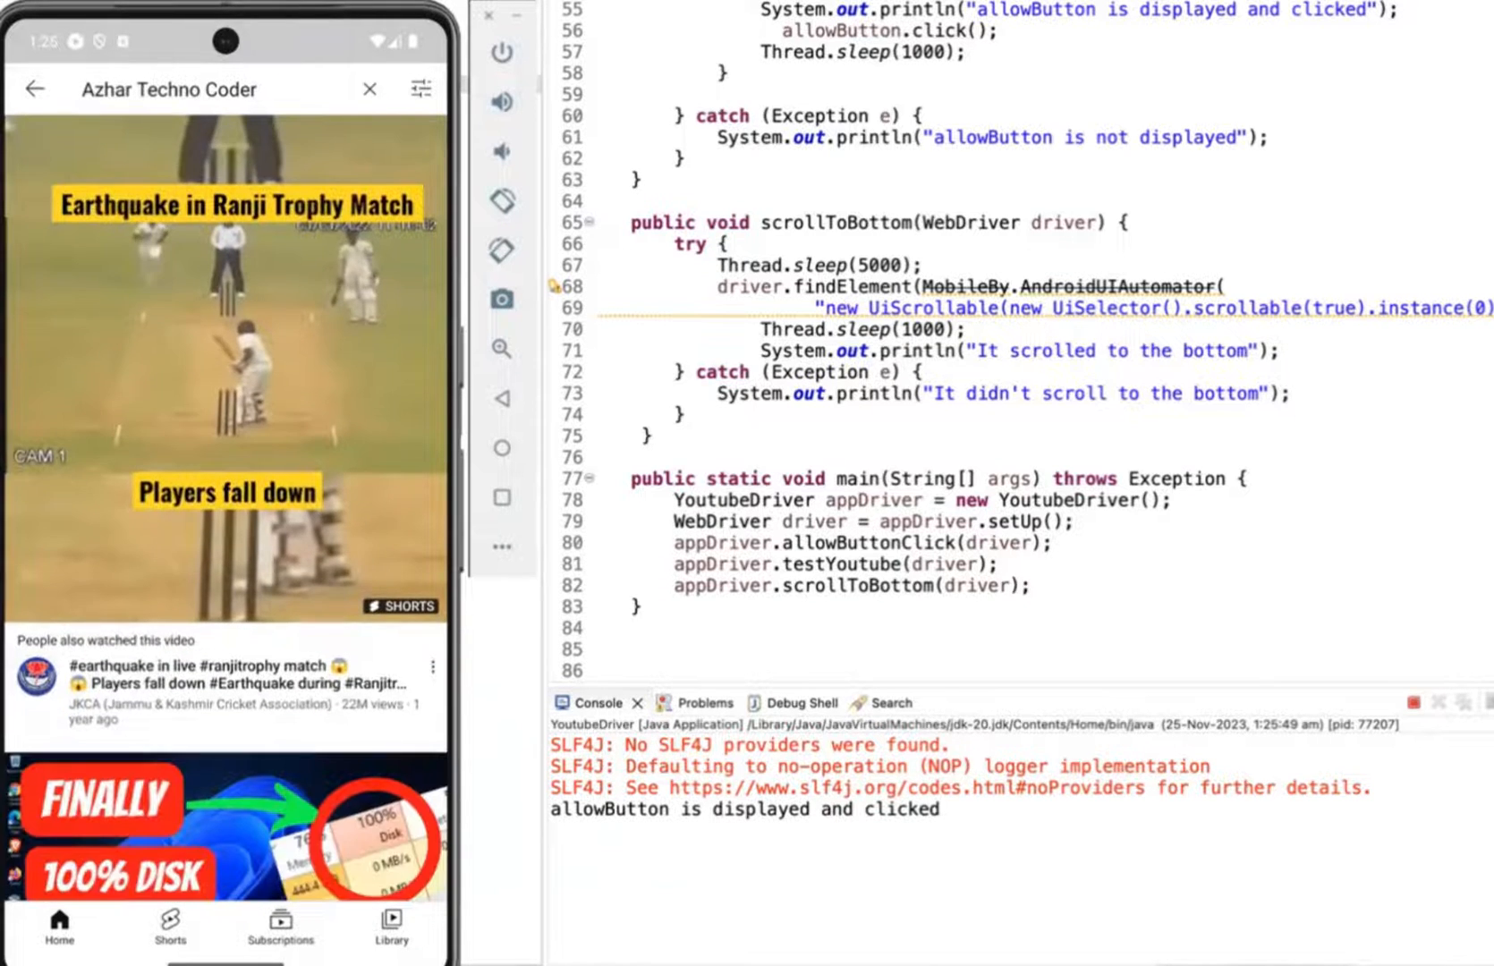
Scroll the Azhar Techno Coder search results down toward the bottom of the list.
scroll("down", 3)
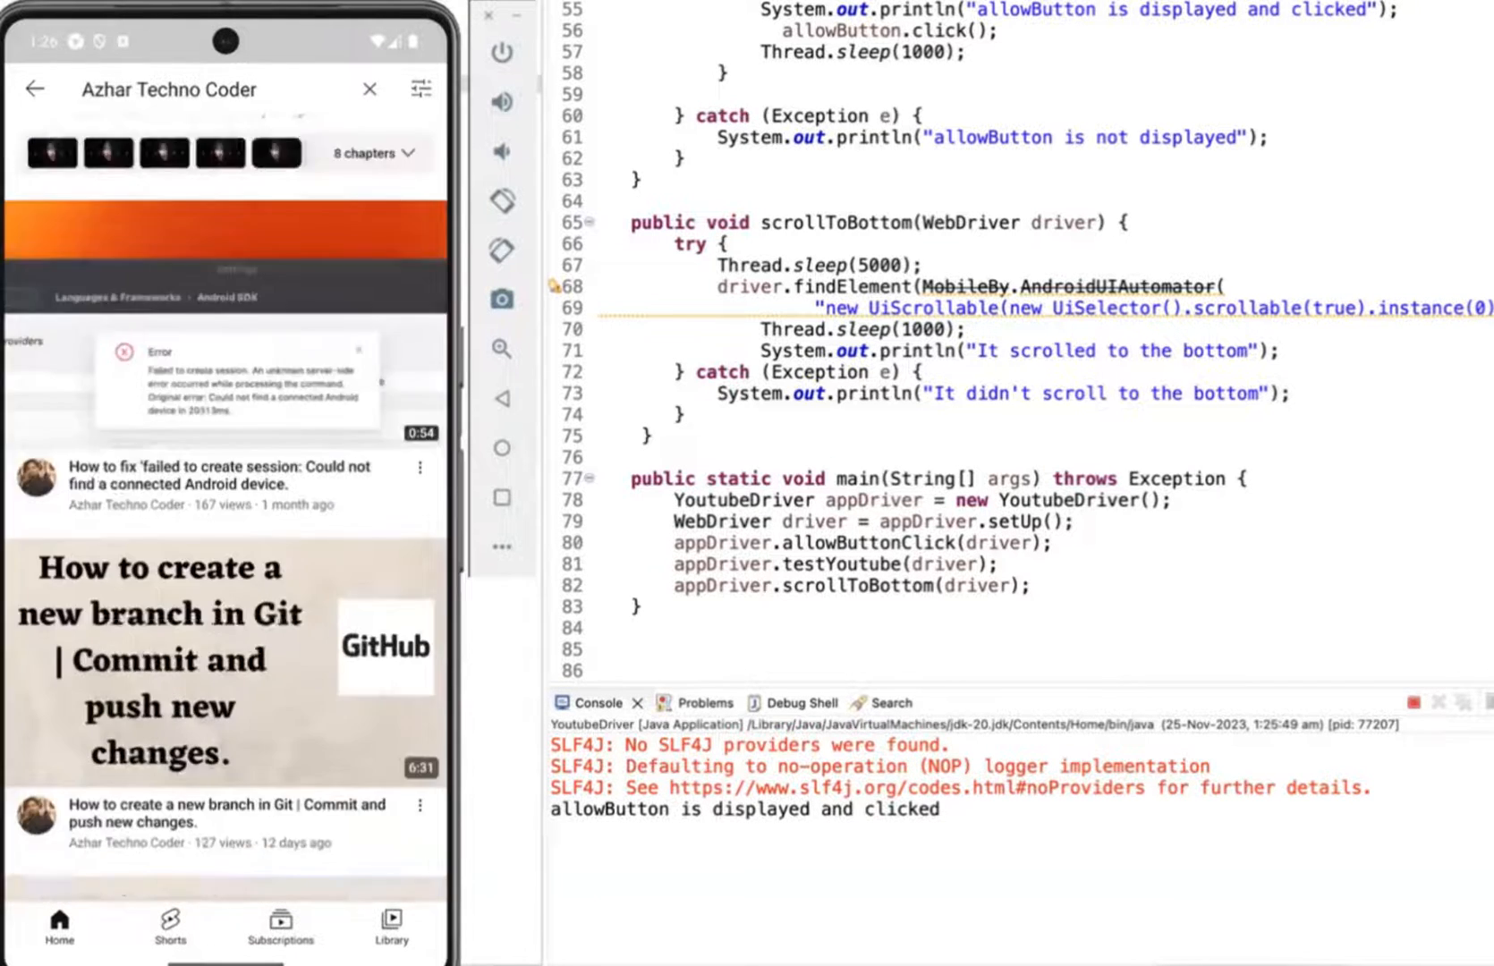
scroll("down", 3)
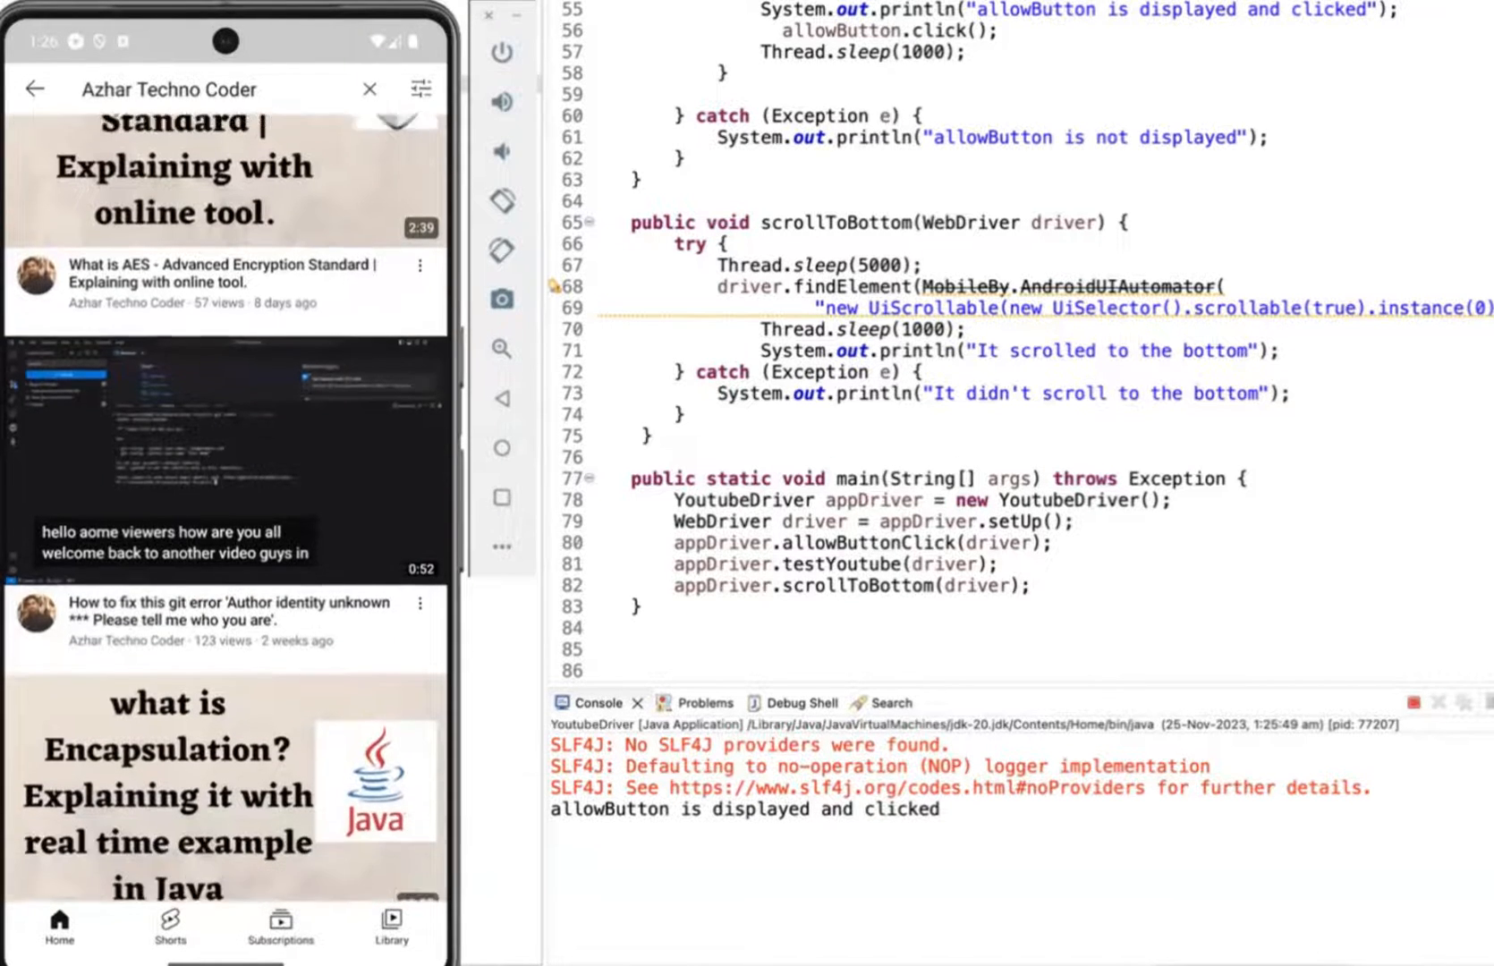
scroll("down", 3)
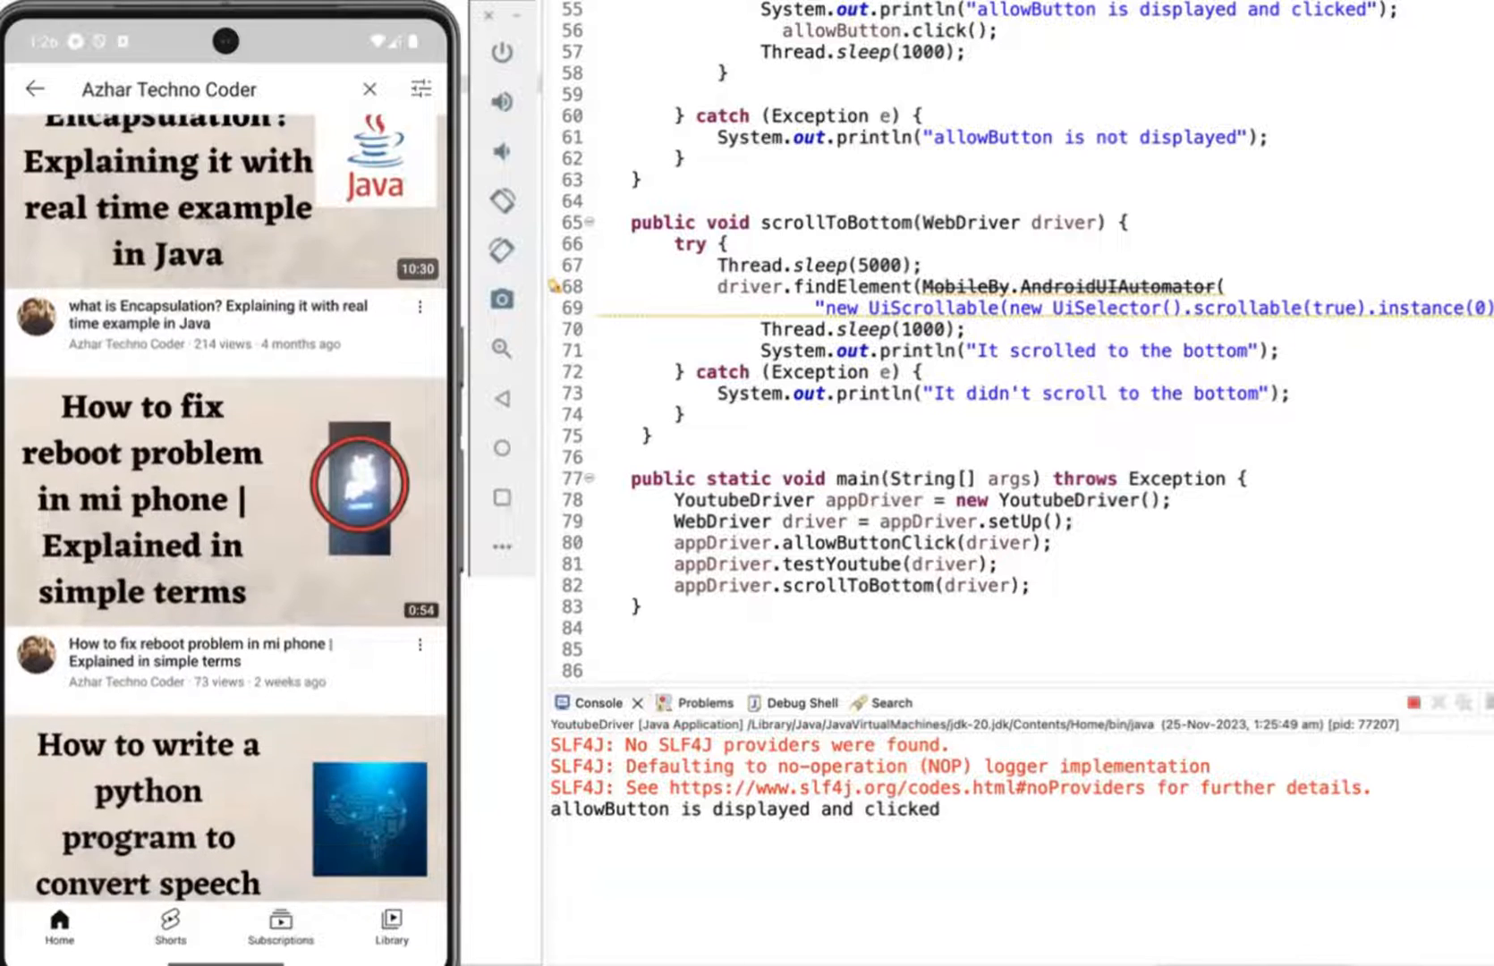